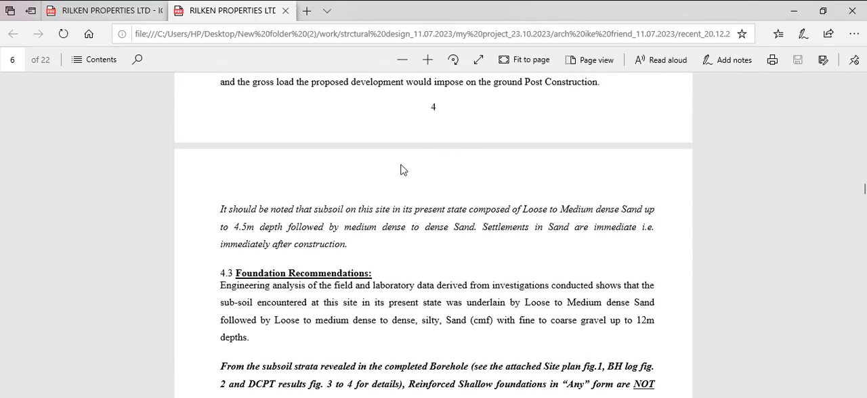
# - Read the soil report from the 4.3 Foundation Recommendations heading through 4.4 to the 4.5 heading
pyautogui.scroll(-3)
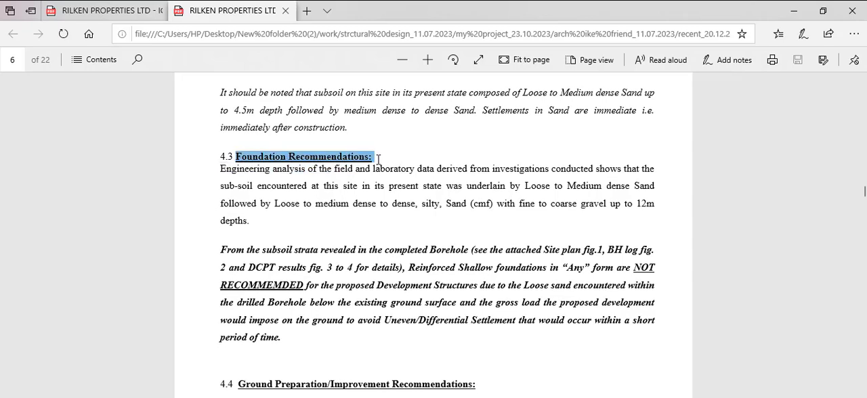
pyautogui.click(404, 163)
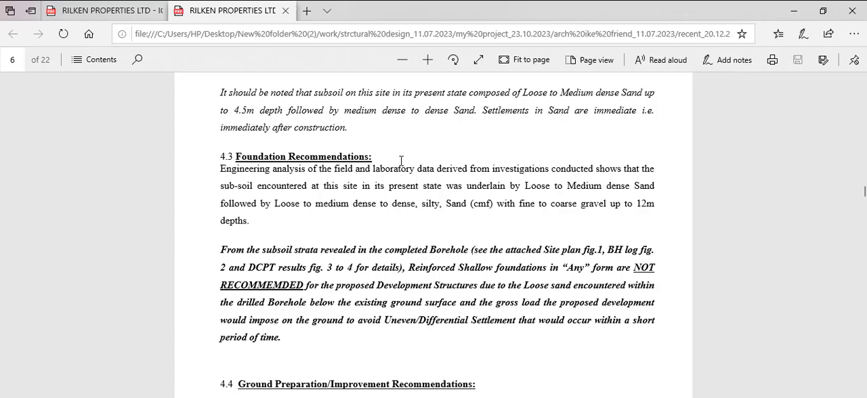
pyautogui.scroll(-3)
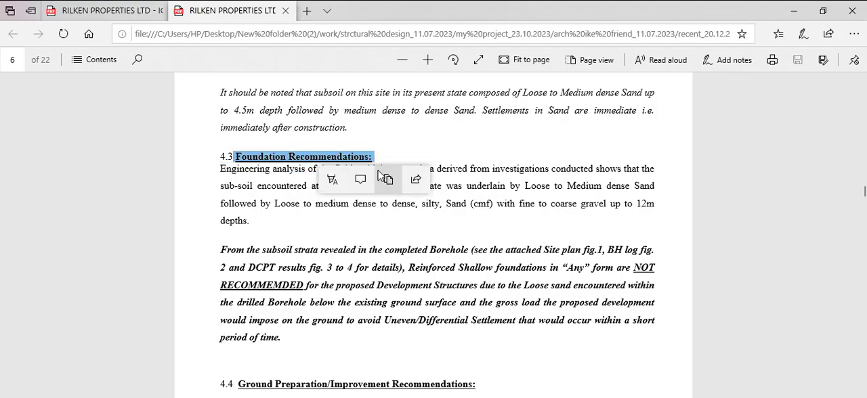
pyautogui.scroll(-3)
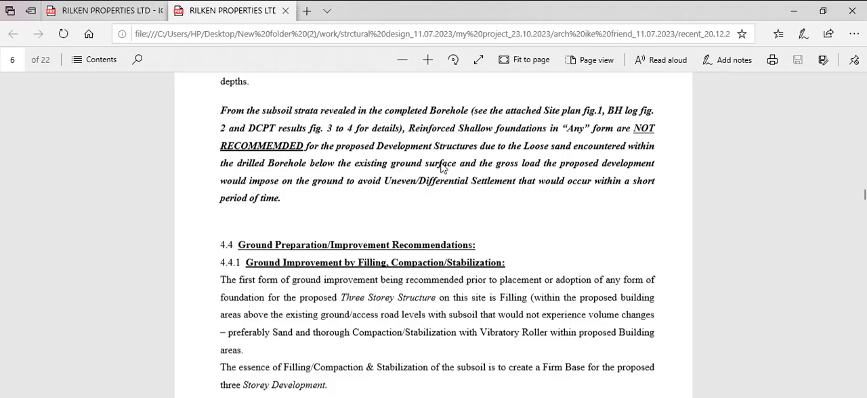
pyautogui.scroll(-3)
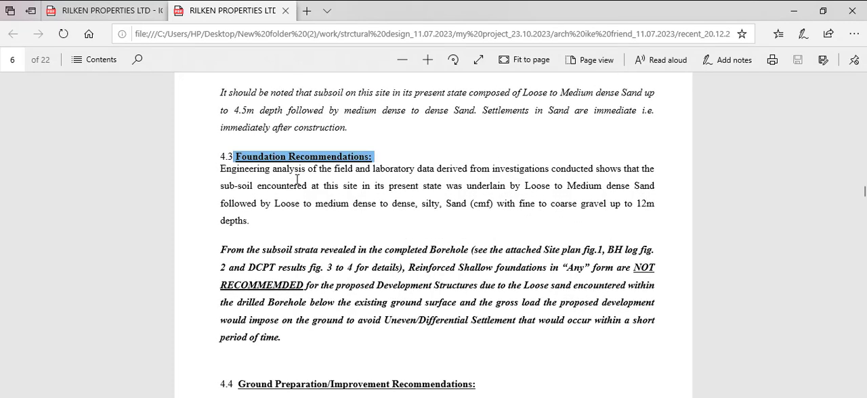
pyautogui.scroll(-3)
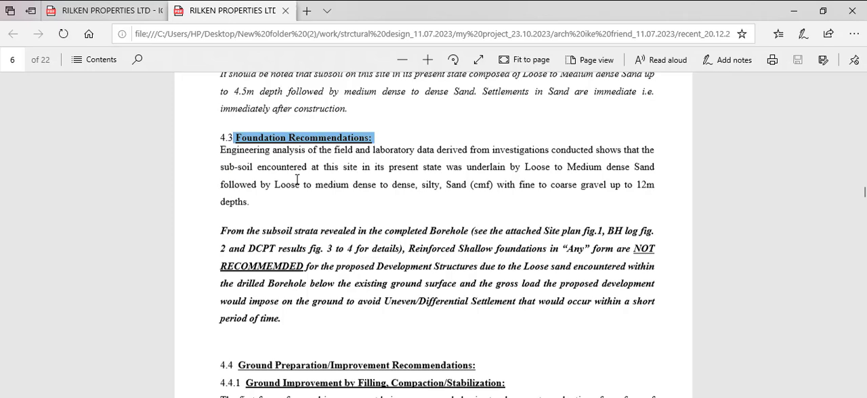
pyautogui.scroll(-3)
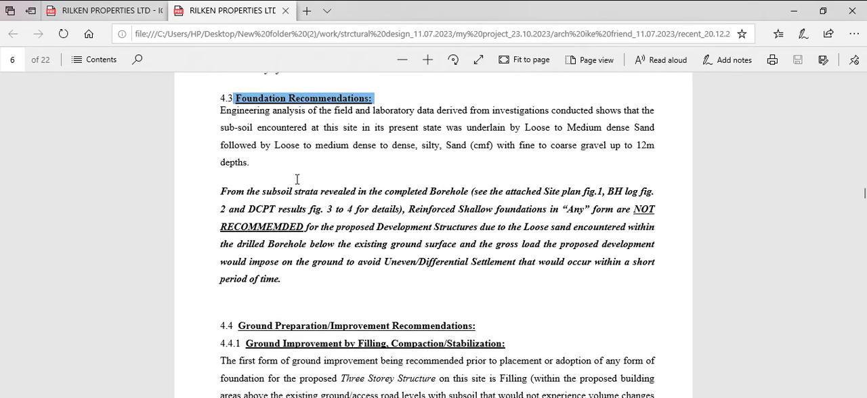
pyautogui.scroll(-3)
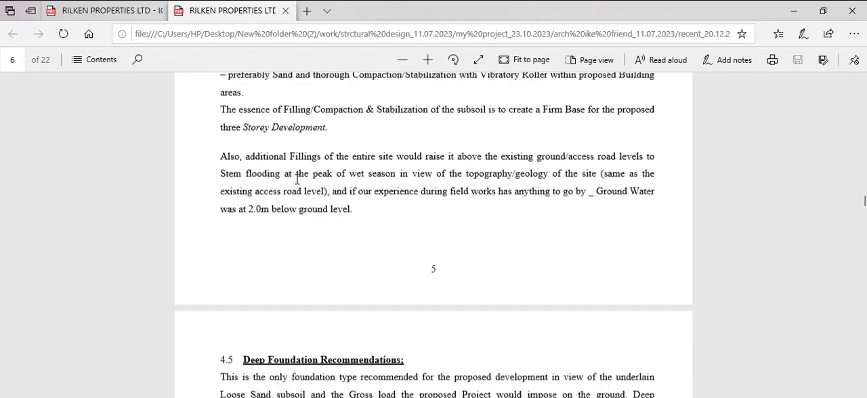
pyautogui.scroll(-3)
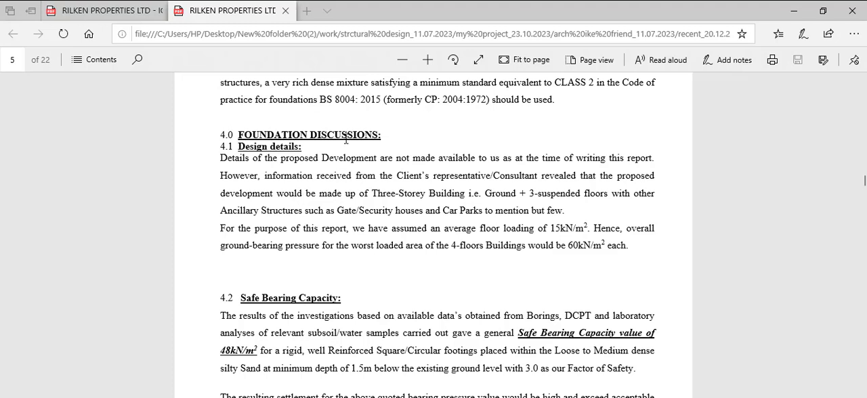
pyautogui.moveTo(271, 175)
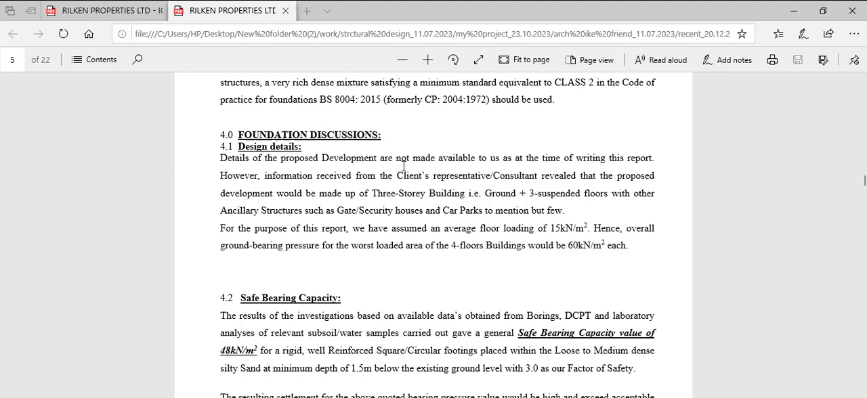
pyautogui.moveTo(453, 170)
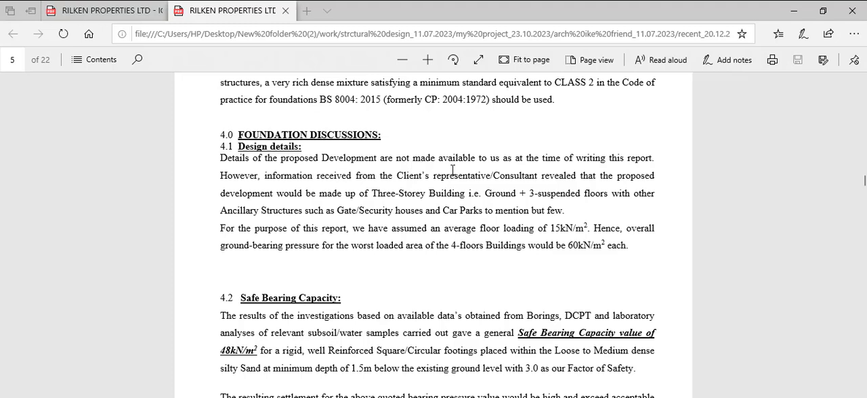
pyautogui.moveTo(357, 198)
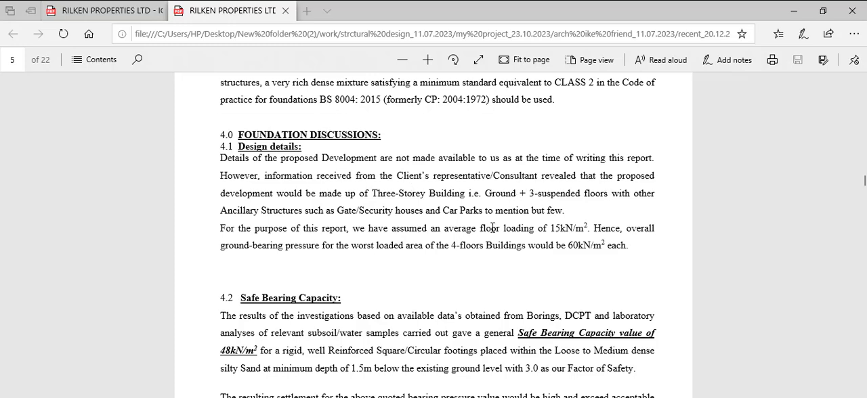
# - Scroll to section 4.2 Safe Bearing Capacity and highlight part of its 48kN/m² text
pyautogui.scroll(-3)
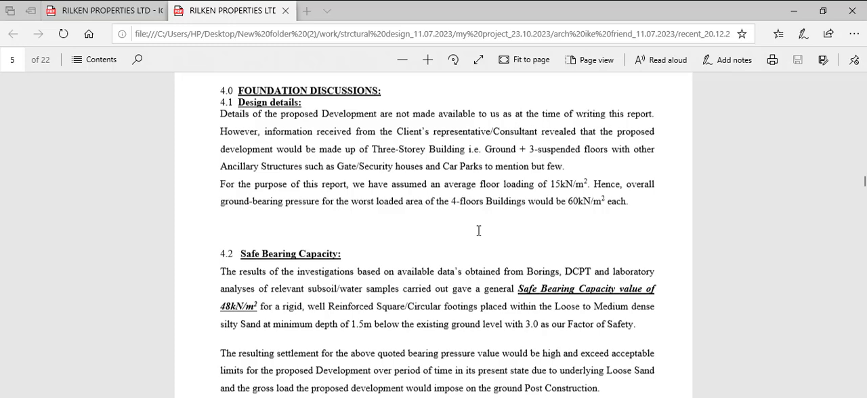
pyautogui.scroll(-3)
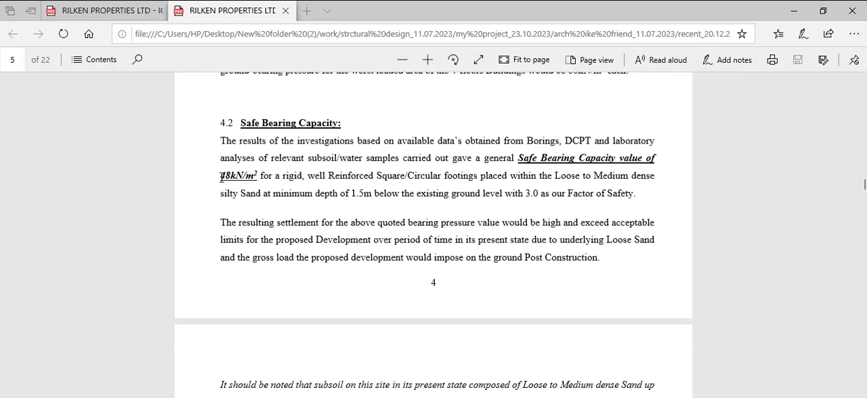
pyautogui.moveTo(220, 176); pyautogui.dragTo(269, 193)
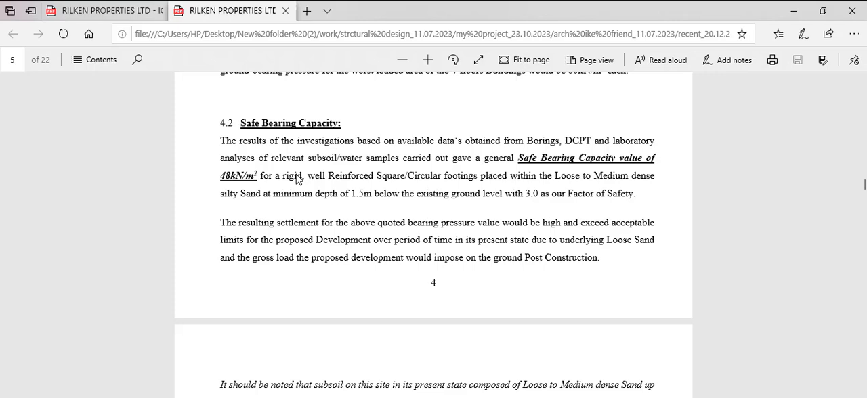
pyautogui.moveTo(327, 190)
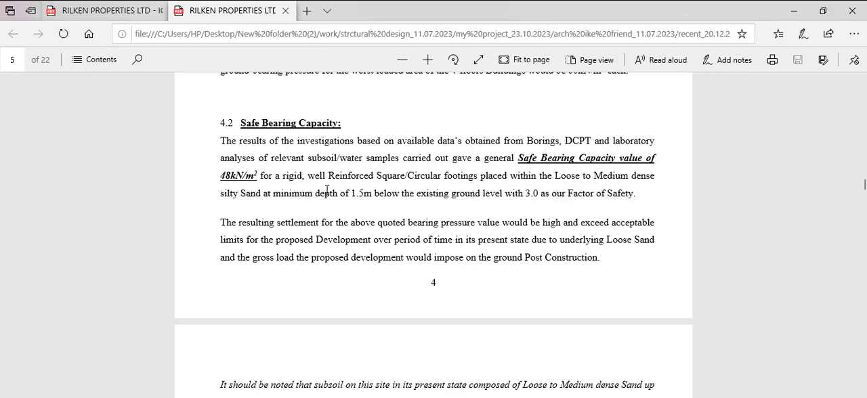
# - Scroll past sections 4.3 and 4.4 to 4.5 Deep Foundation Recommendations on page 7
pyautogui.scroll(-3)
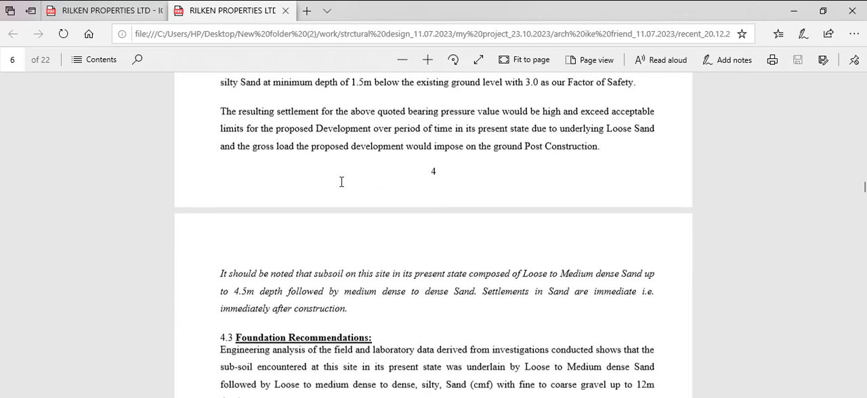
pyautogui.scroll(-3)
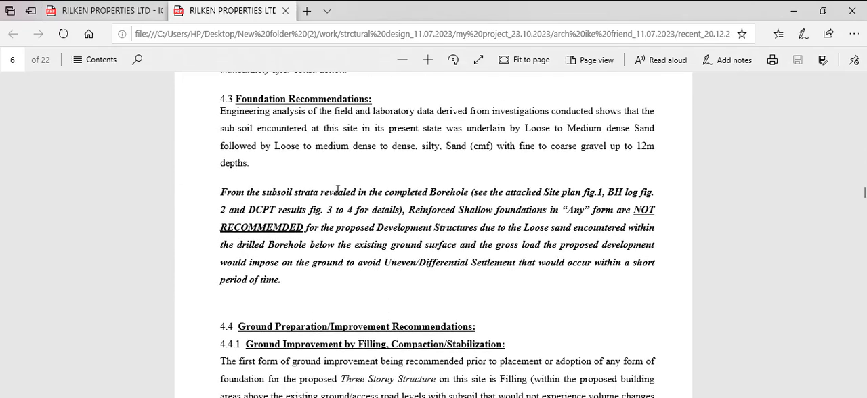
pyautogui.moveTo(345, 185)
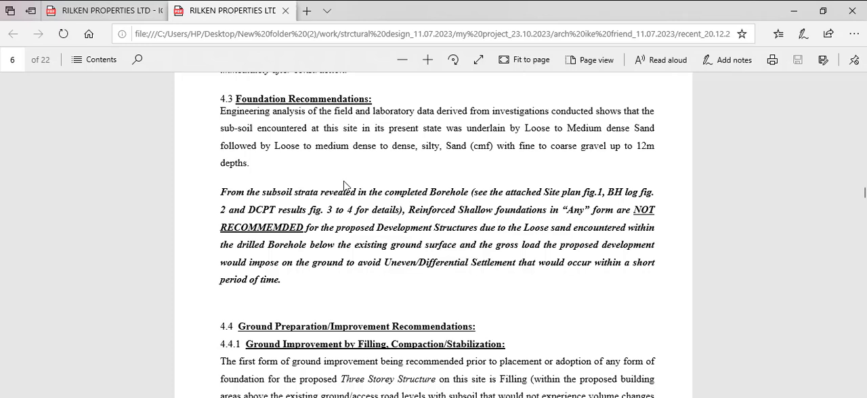
pyautogui.moveTo(342, 204)
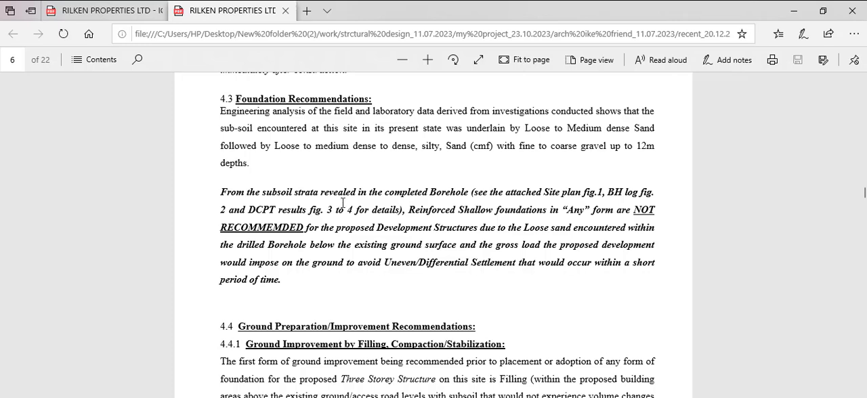
pyautogui.scroll(-3)
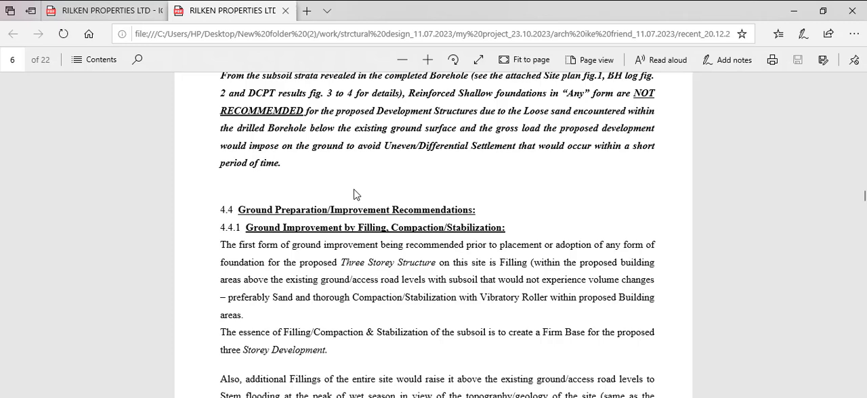
pyautogui.scroll(-3)
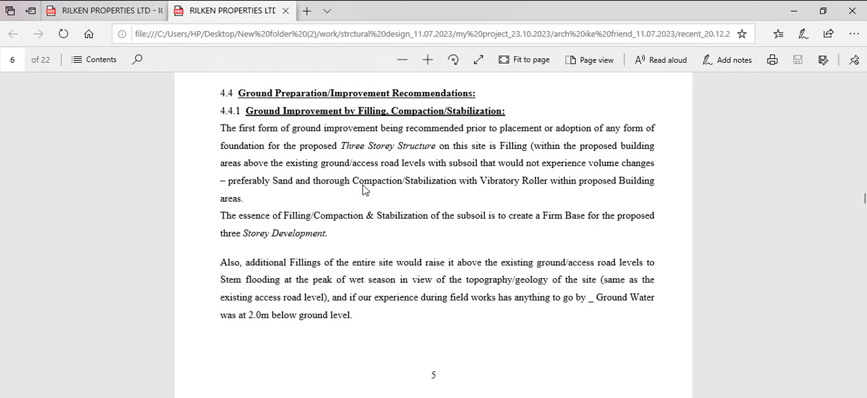
pyautogui.scroll(-3)
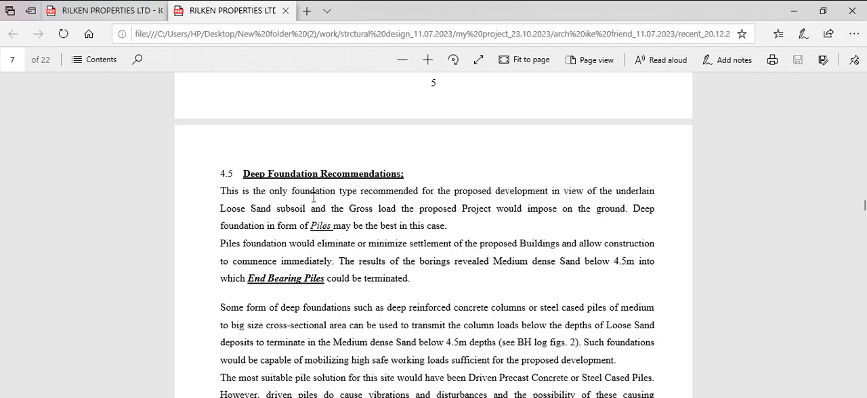
pyautogui.scroll(-3)
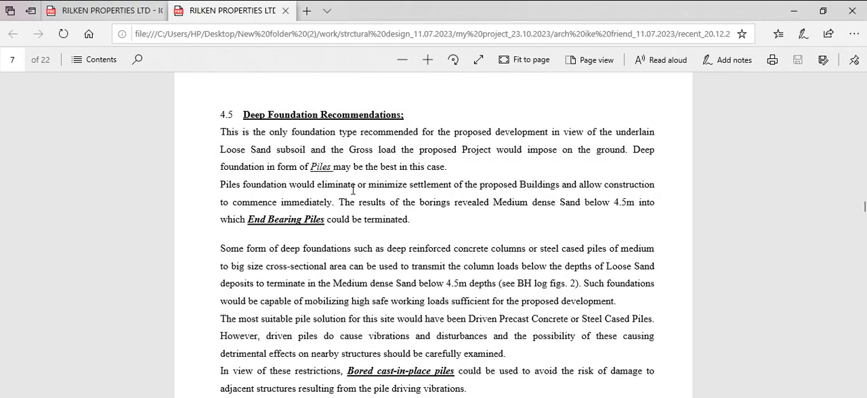
# - Scroll to the pile working load table and select its rows
pyautogui.scroll(-3)
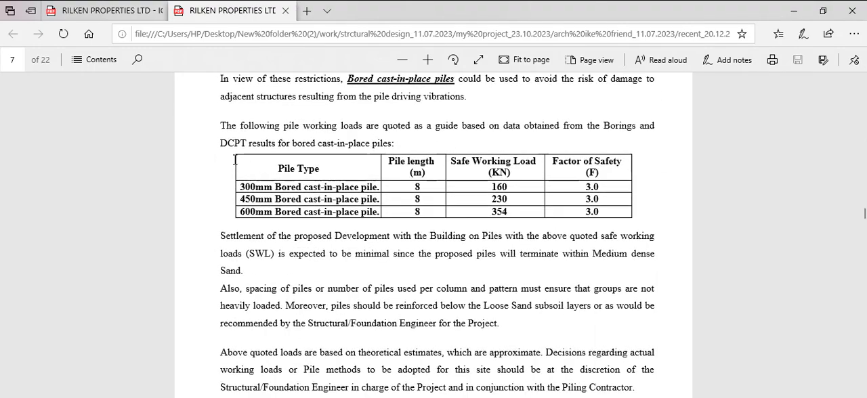
pyautogui.moveTo(233, 161); pyautogui.dragTo(623, 211)
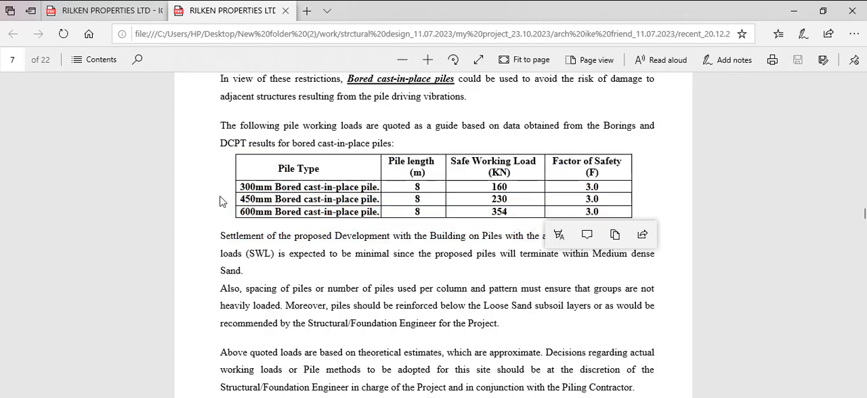
pyautogui.click(348, 199)
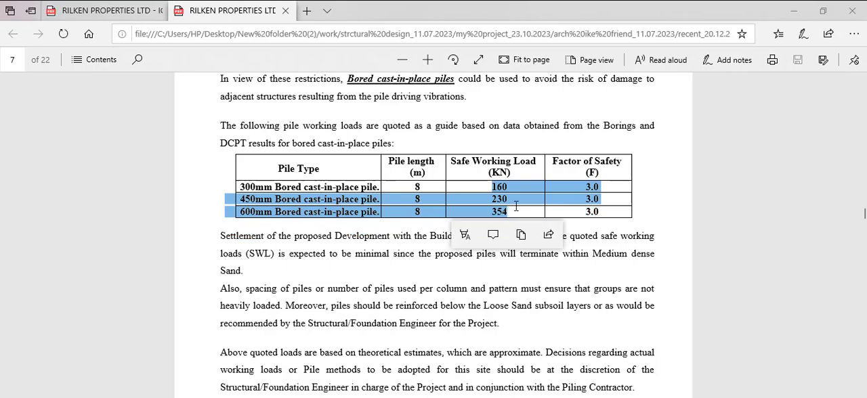
pyautogui.moveTo(620, 210)
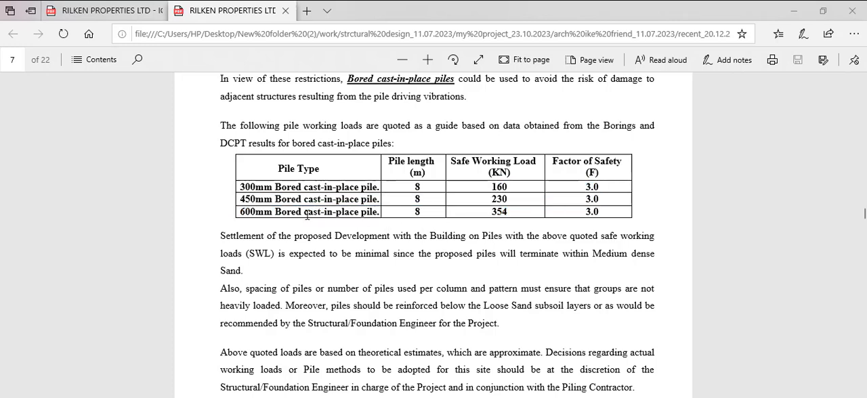
# - Select the 600mm bored pile row and pick out its 354 kN safe working load
pyautogui.moveTo(490, 198); pyautogui.dragTo(598, 199)
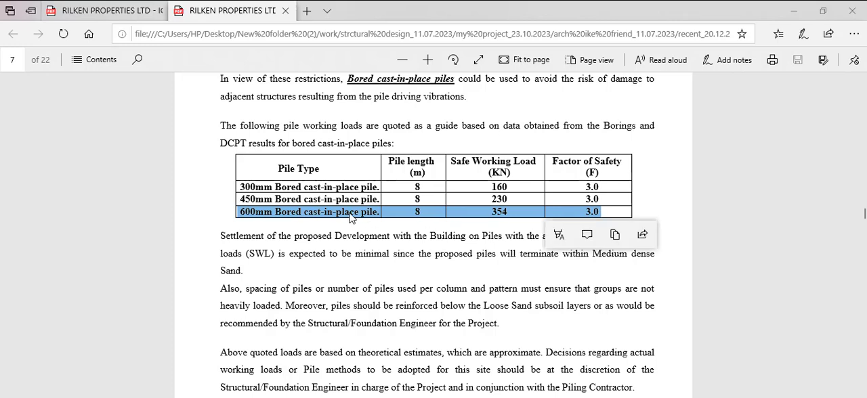
pyautogui.moveTo(345, 216)
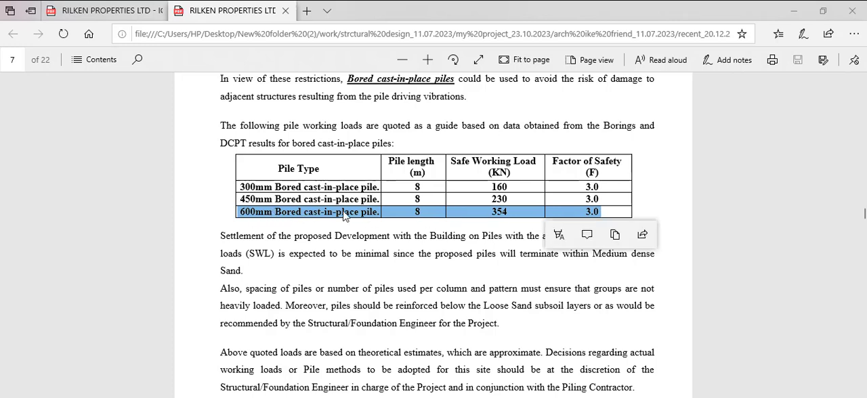
pyautogui.click(522, 216)
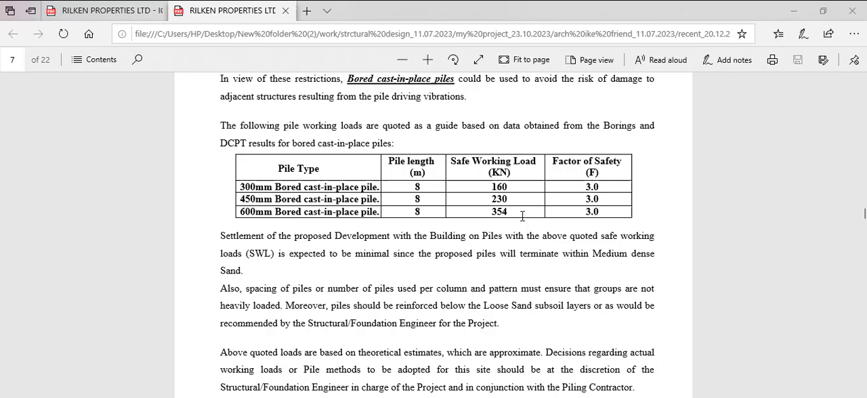
pyautogui.doubleClick(498, 211)
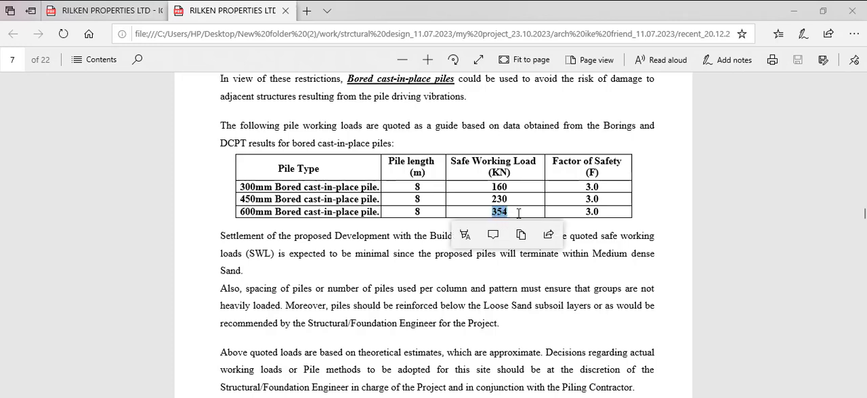
pyautogui.click(481, 235)
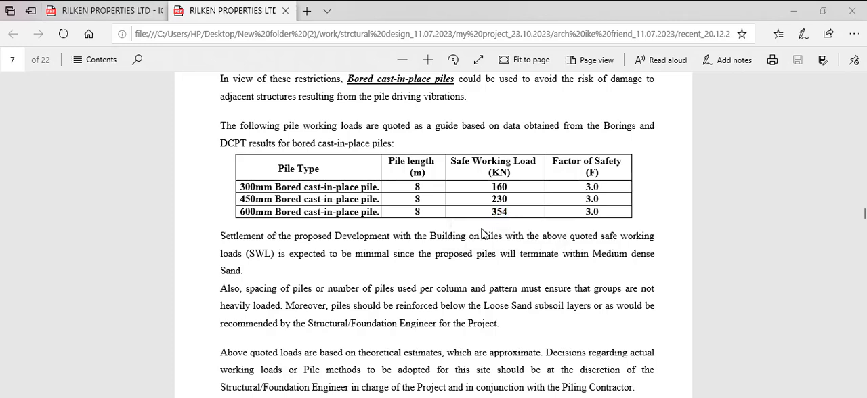
pyautogui.doubleClick(498, 212)
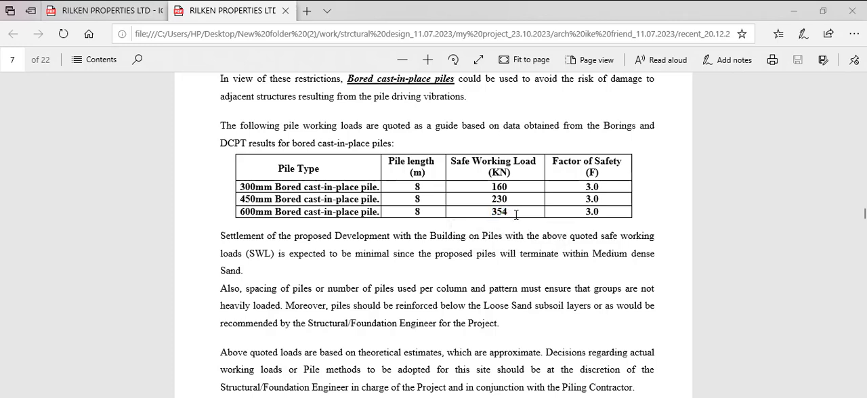
pyautogui.moveTo(480, 213)
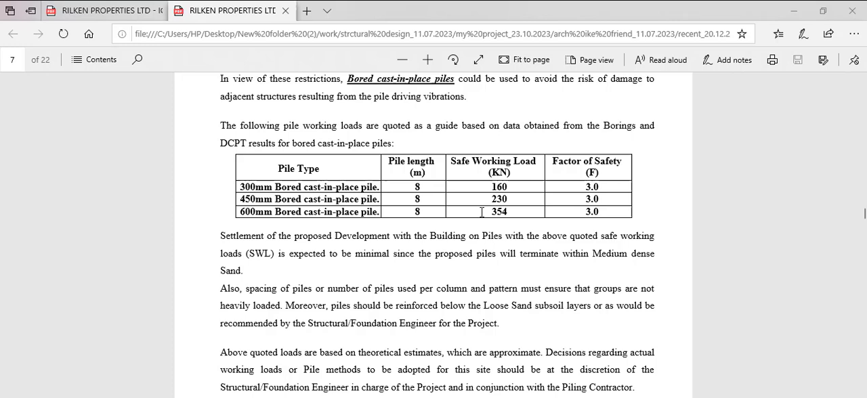
pyautogui.moveTo(622, 216)
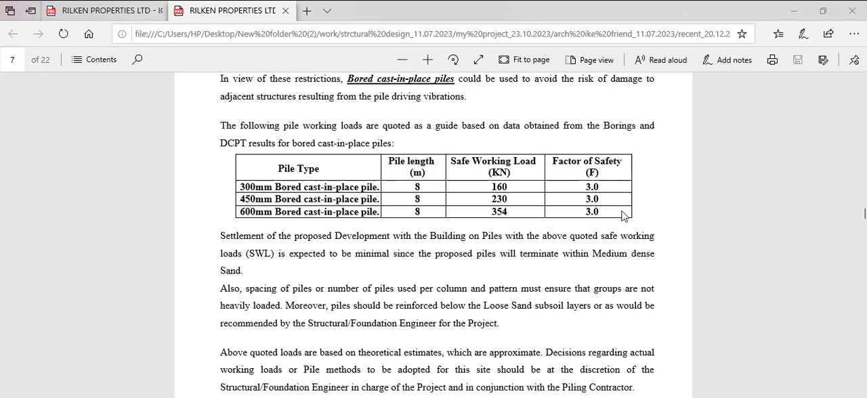
pyautogui.doubleClick(592, 212)
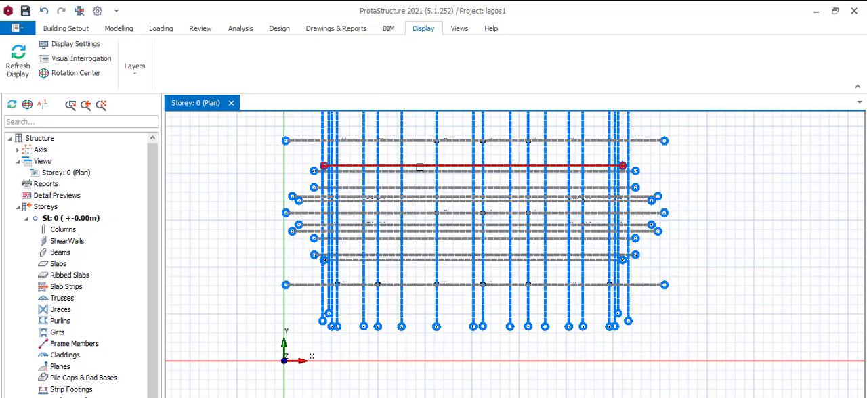
# - Enable Axial Load (Bottom) in Visual Interrogation's Column Display settings and apply it
pyautogui.click(60, 28)
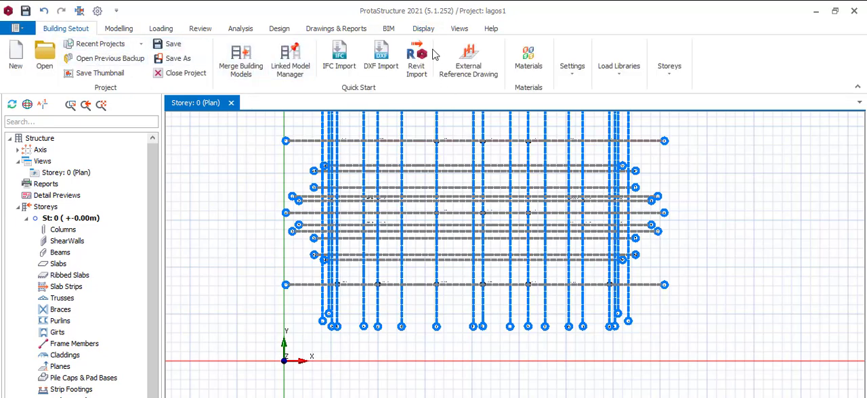
pyautogui.click(422, 28)
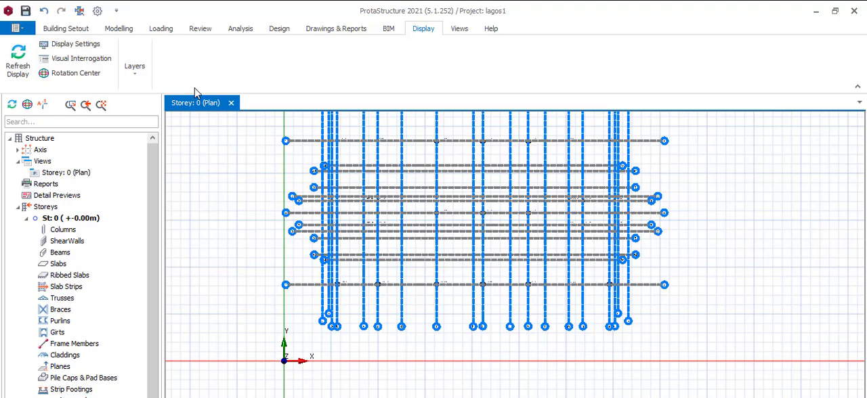
pyautogui.moveTo(95, 62)
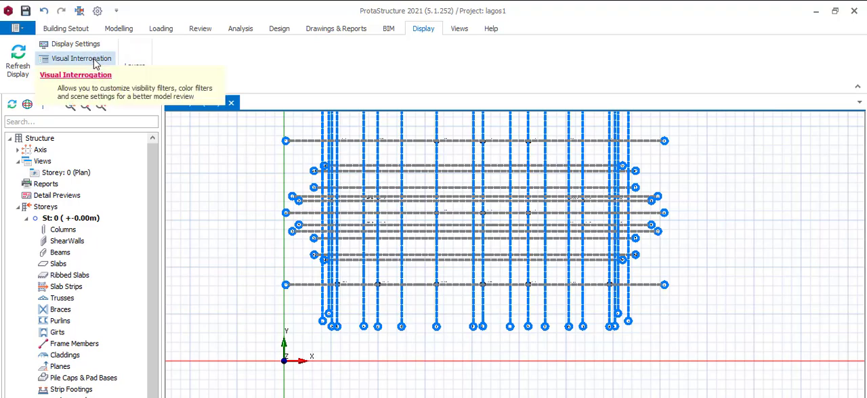
pyautogui.click(88, 58)
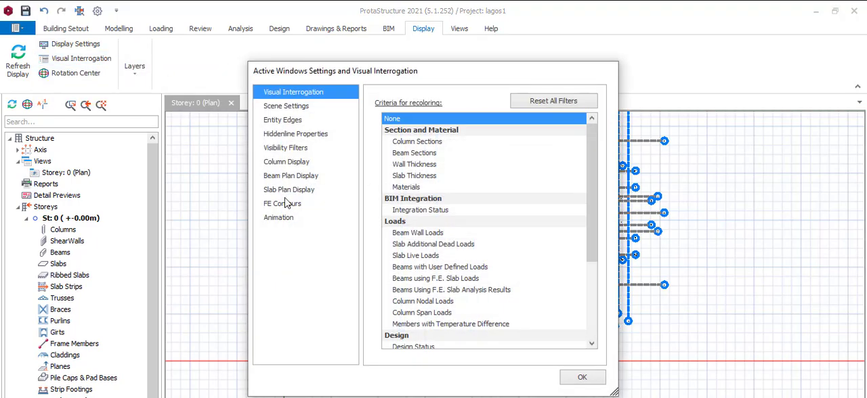
pyautogui.click(285, 162)
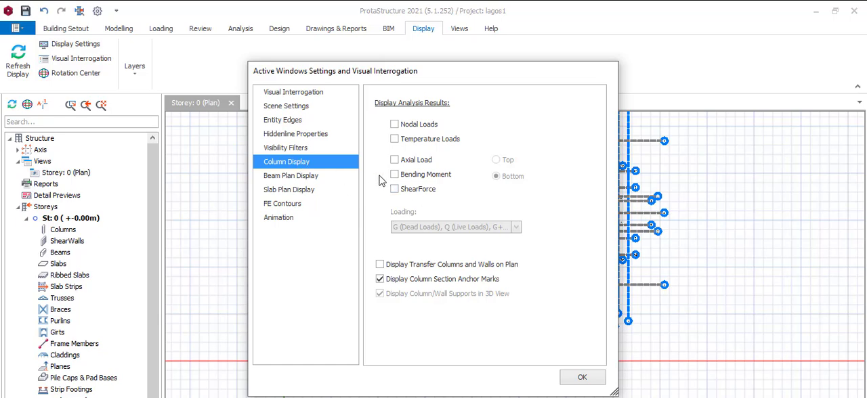
pyautogui.click(394, 159)
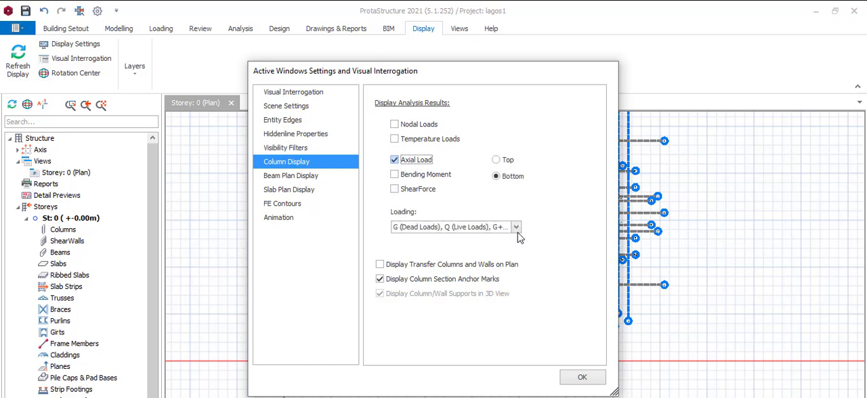
pyautogui.click(516, 227)
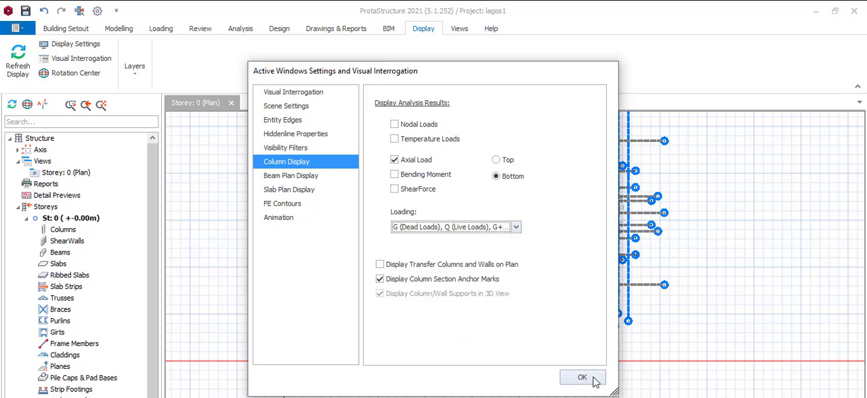
pyautogui.click(578, 376)
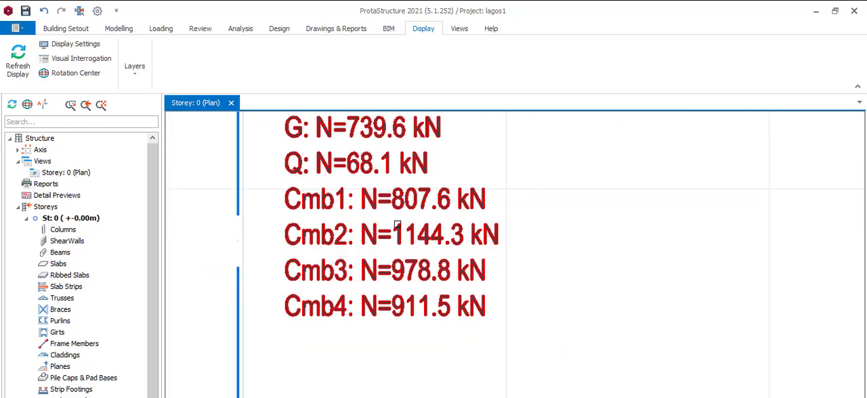
pyautogui.moveTo(489, 272)
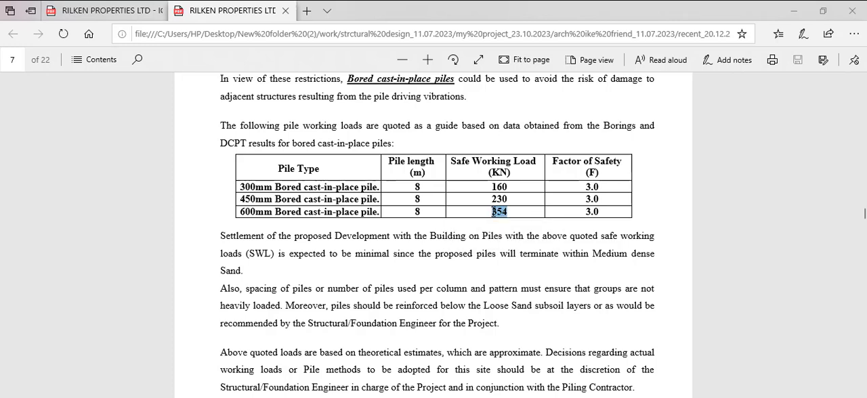
pyautogui.doubleClick(498, 212)
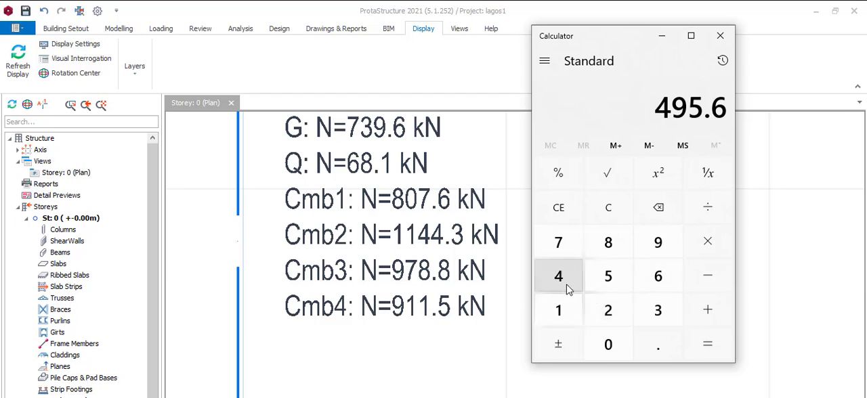
pyautogui.moveTo(558, 310)
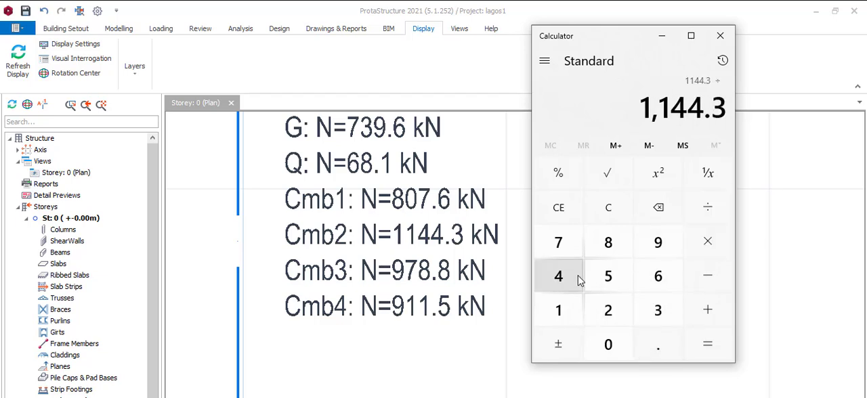
# - Compare pile counts by dividing the 1144 kN load by 495.6 and 354 kN capacities
pyautogui.click(658, 343)
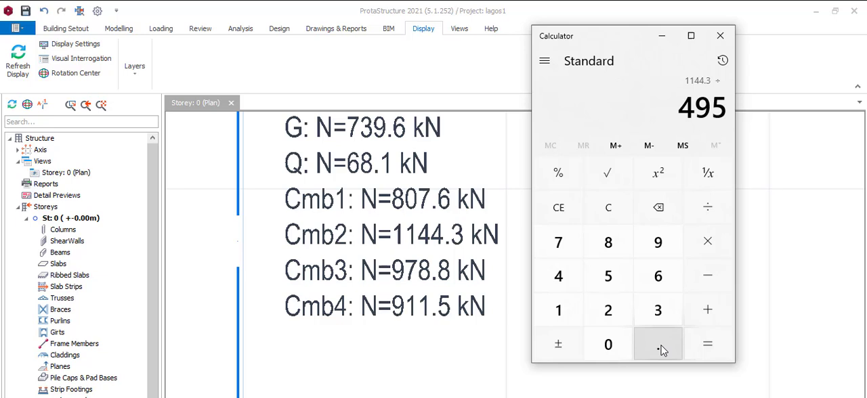
pyautogui.click(608, 173)
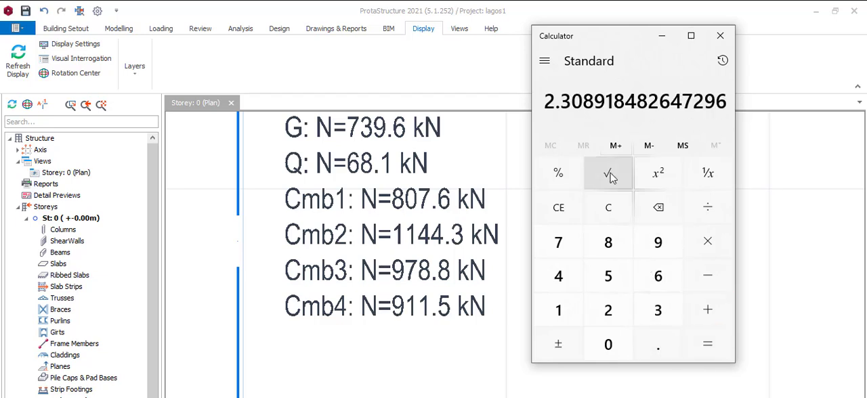
pyautogui.moveTo(563, 122)
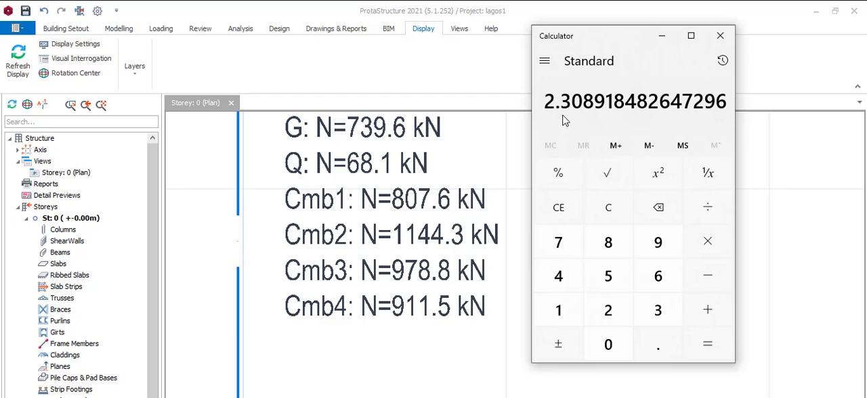
pyautogui.moveTo(571, 116)
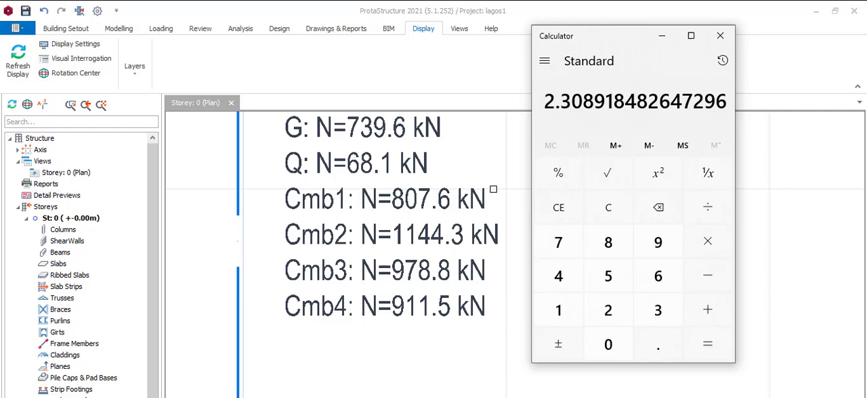
pyautogui.moveTo(558, 133)
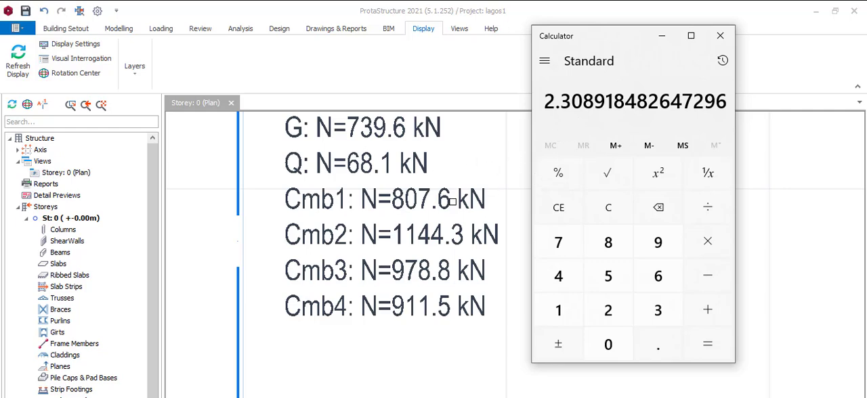
pyautogui.click(719, 35)
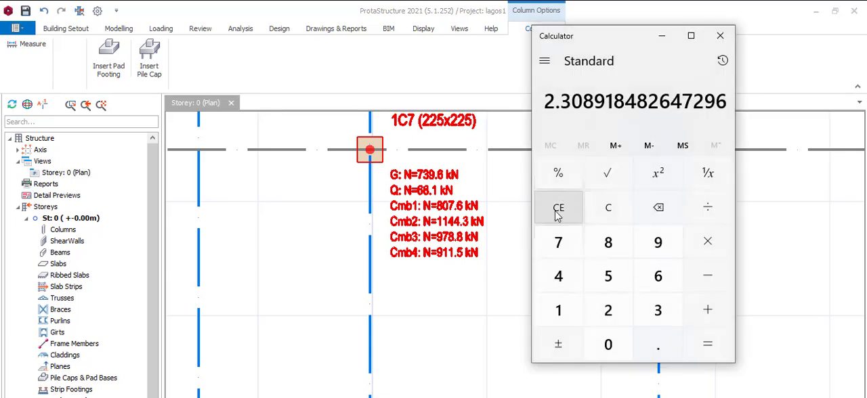
pyautogui.click(557, 309)
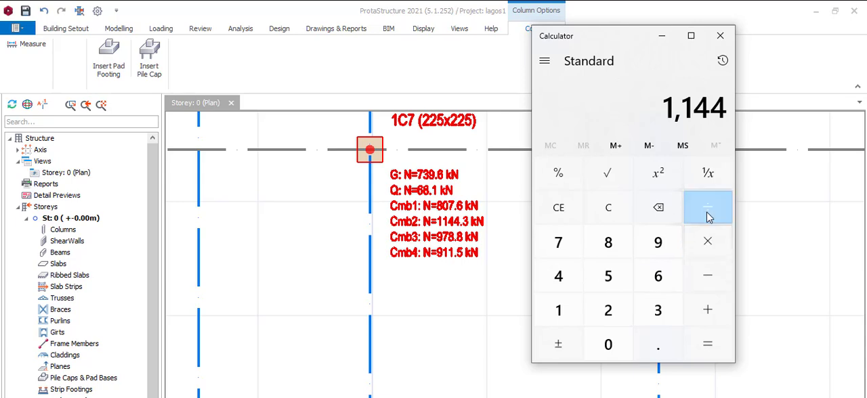
pyautogui.click(707, 207)
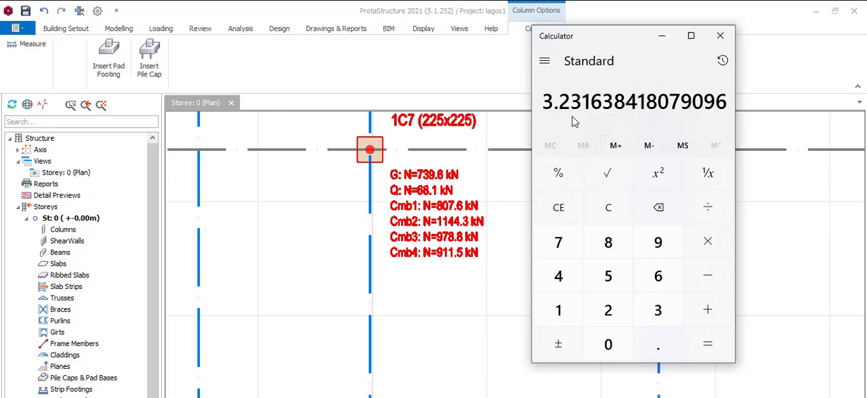
pyautogui.click(719, 35)
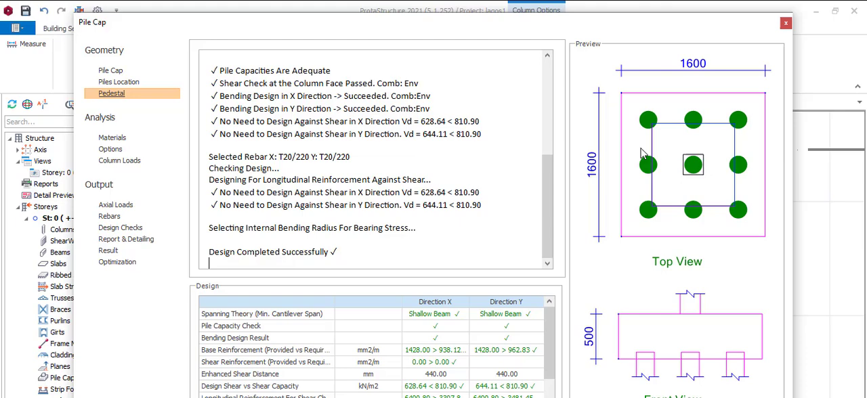
pyautogui.moveTo(574, 241)
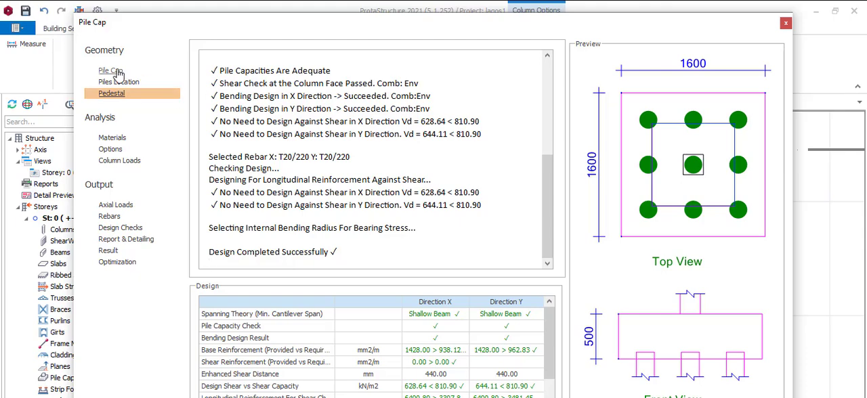
# - Open the Geometry > Pile Cap settings for the 1C7 pile cap
pyautogui.click(110, 70)
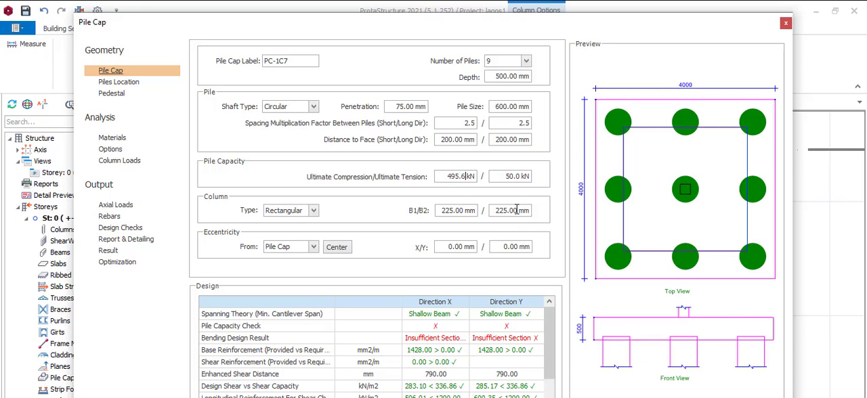
pyautogui.moveTo(446, 225)
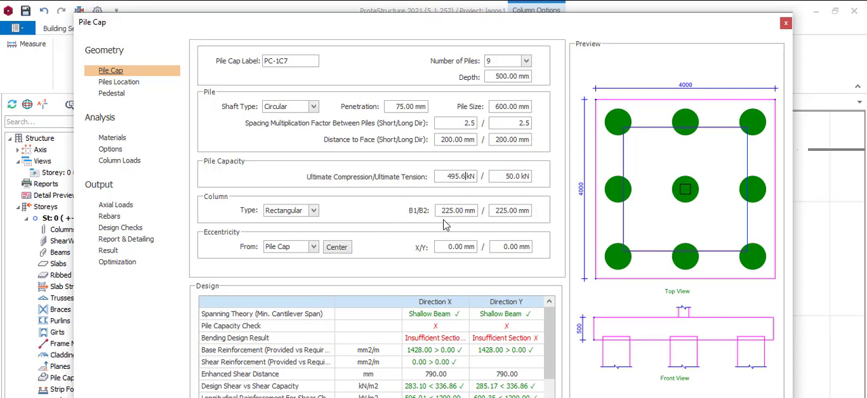
pyautogui.moveTo(313, 27)
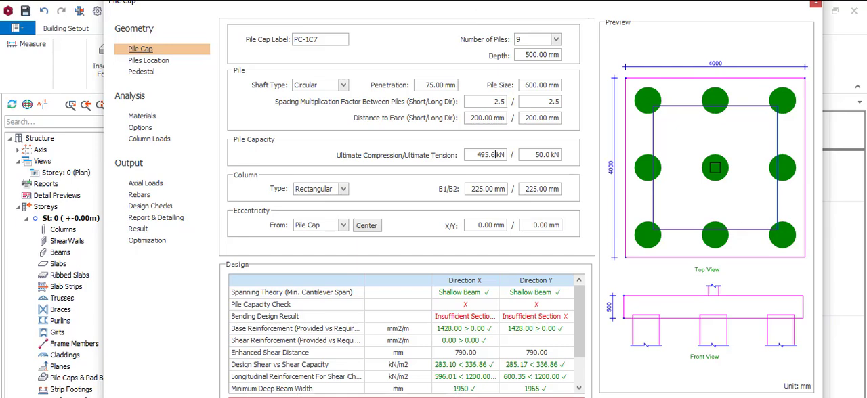
pyautogui.moveTo(122, 334)
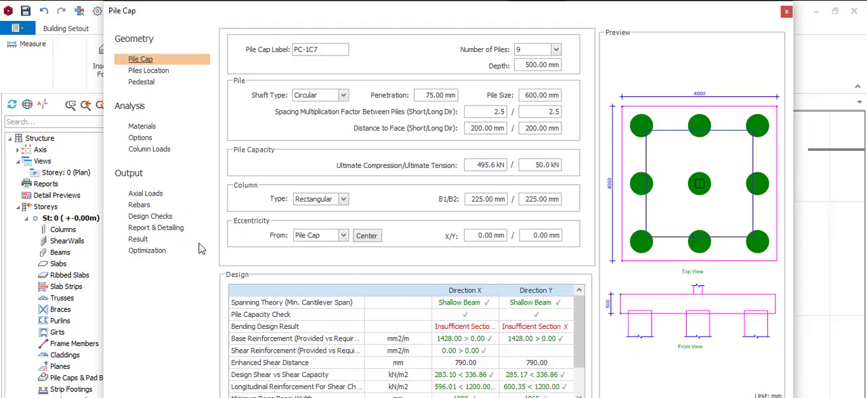
pyautogui.moveTo(100, 253)
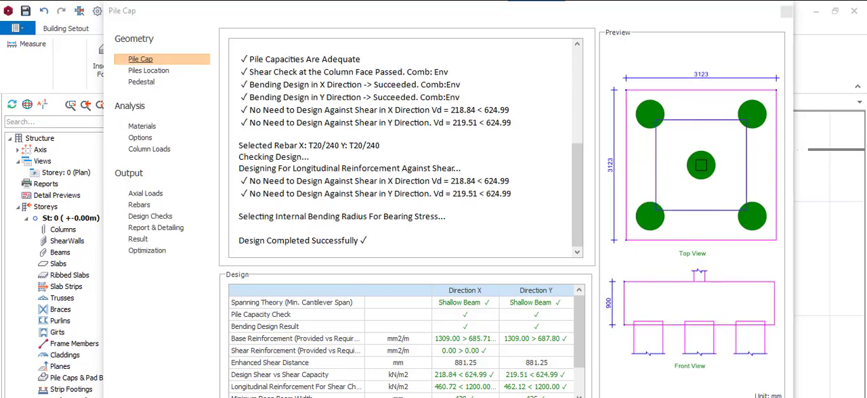
pyautogui.moveTo(410, 365)
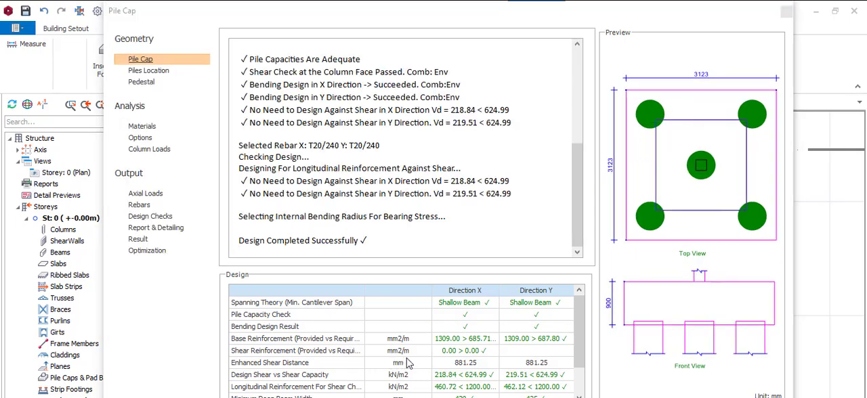
pyautogui.moveTo(422, 269)
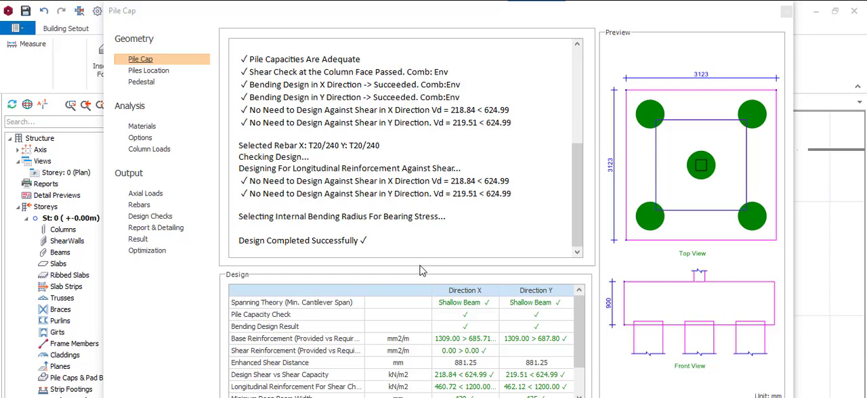
pyautogui.moveTo(403, 275)
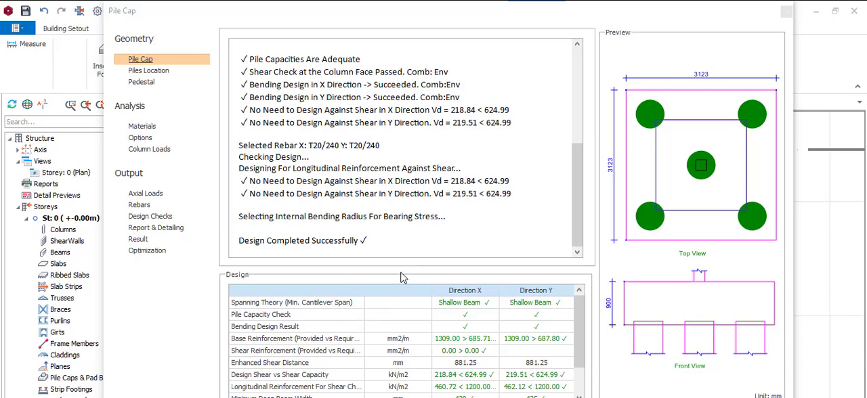
pyautogui.moveTo(532, 246)
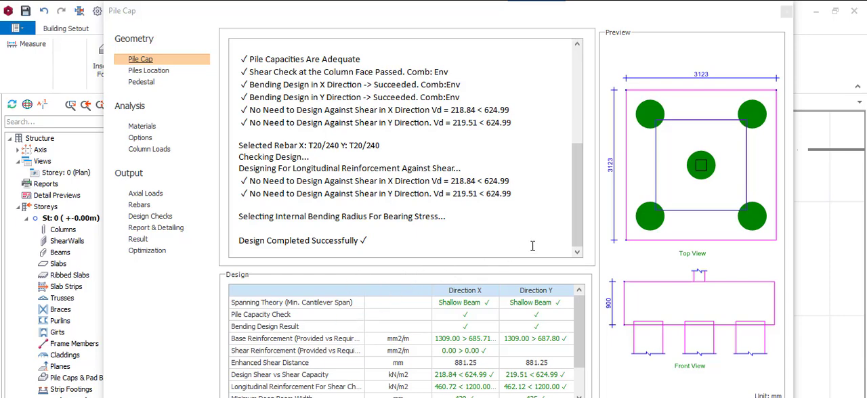
pyautogui.moveTo(676, 216)
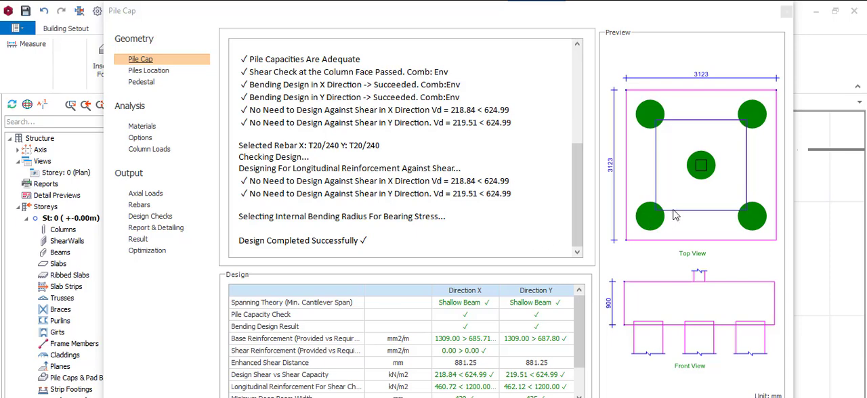
pyautogui.moveTo(678, 214)
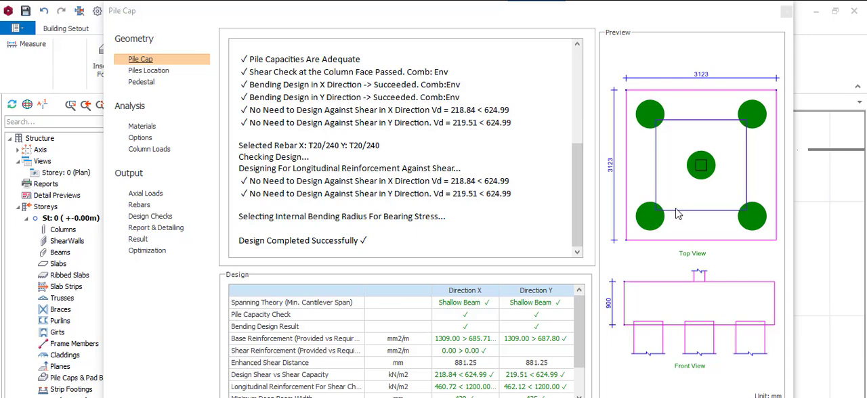
pyautogui.moveTo(733, 211)
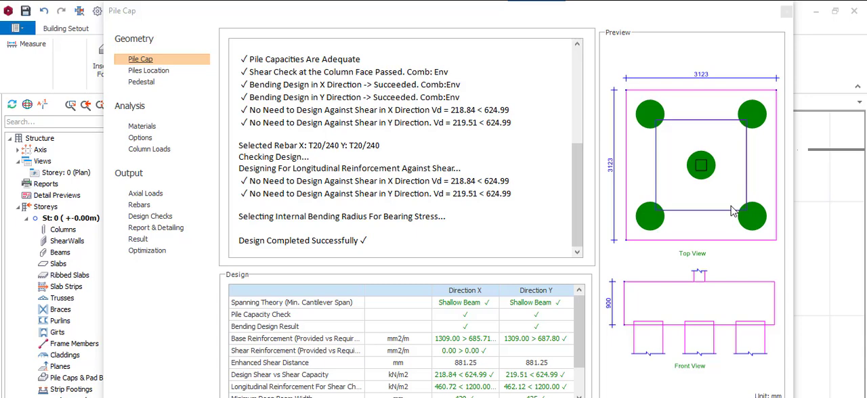